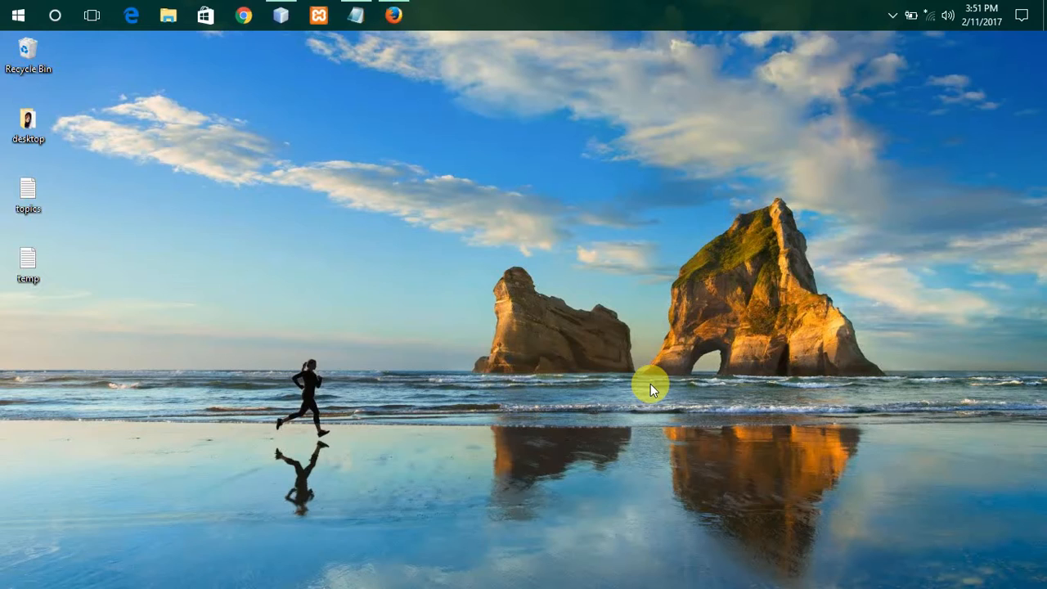
{"action": "mouse_move", "coordinate": [605, 262]}
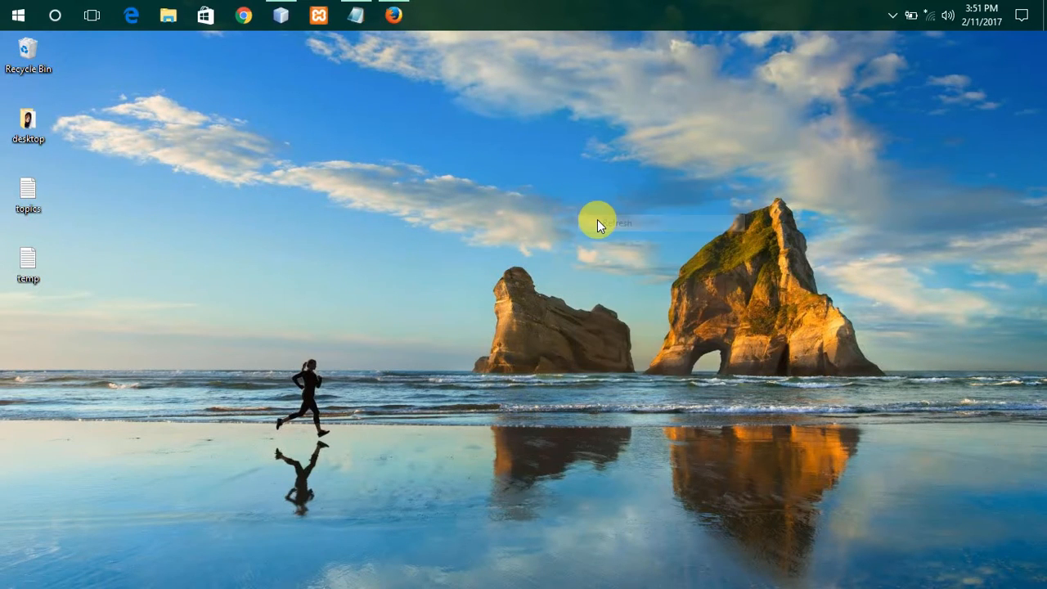
{"action": "mouse_move", "coordinate": [434, 45]}
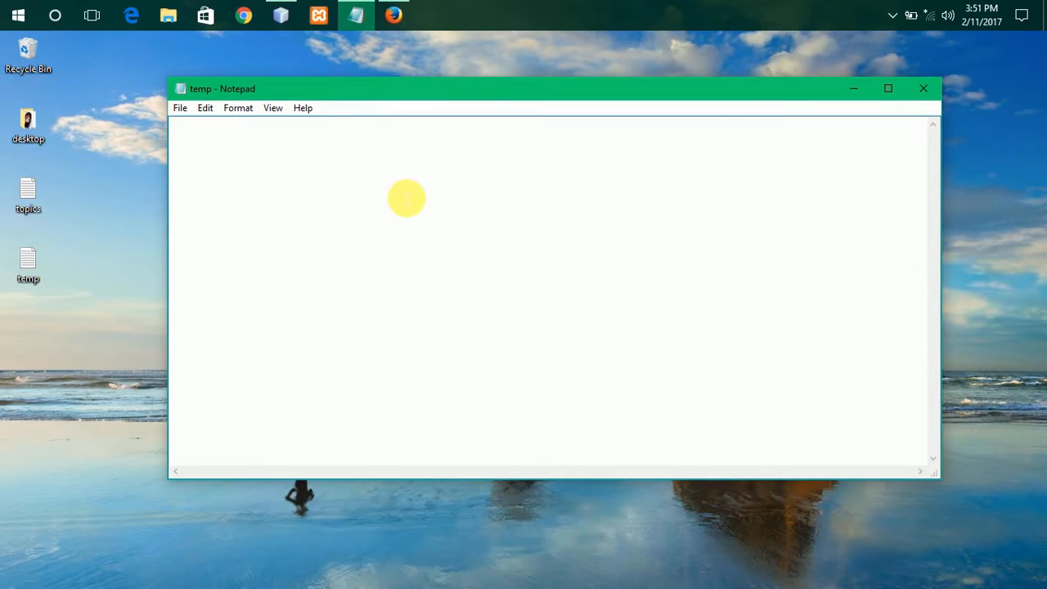
Step: Type 'inline', 'internal' and 'external' on separate lines in the Notepad note
{"action": "type", "text": "inlj"}
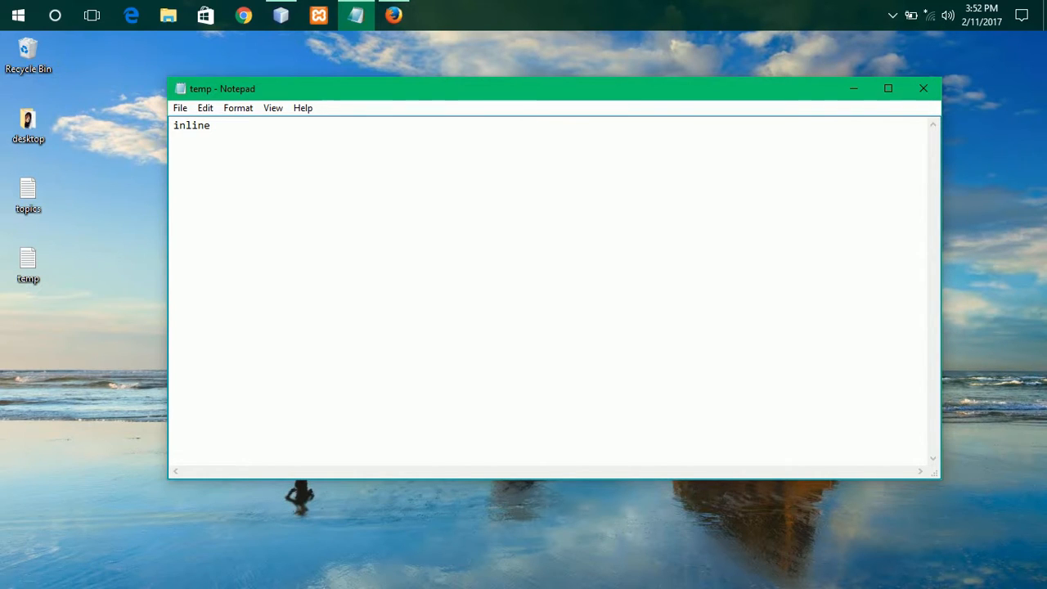
{"action": "type", "text": "inter"}
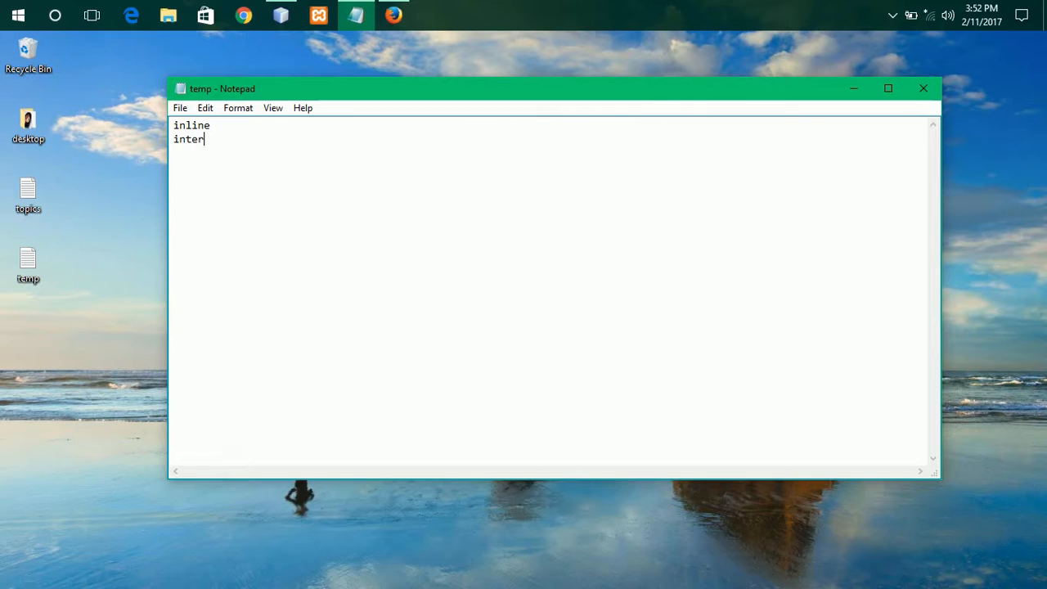
{"action": "type", "text": "nal"}
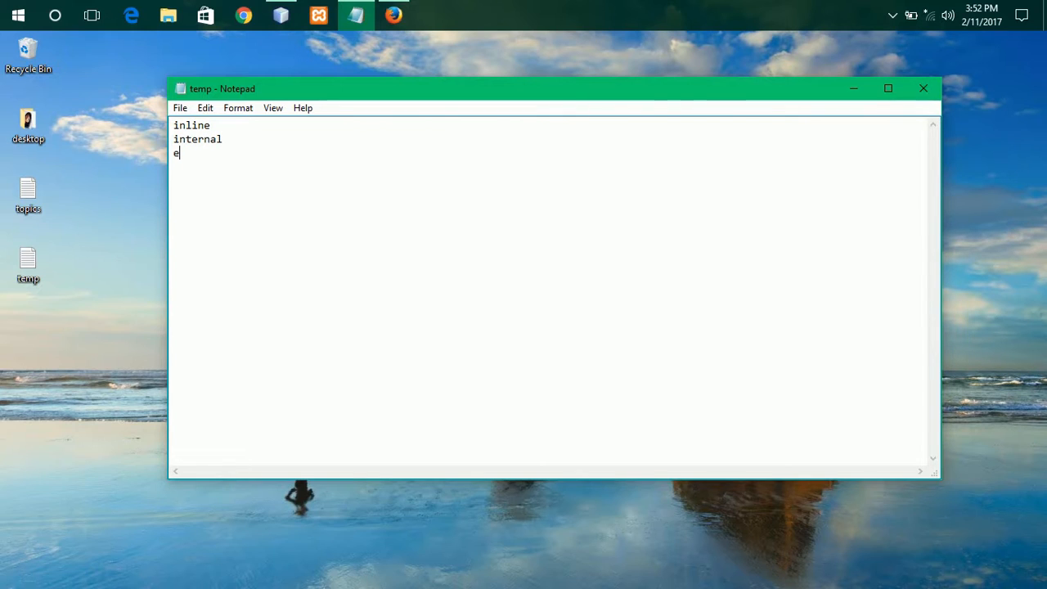
{"action": "type", "text": "xter"}
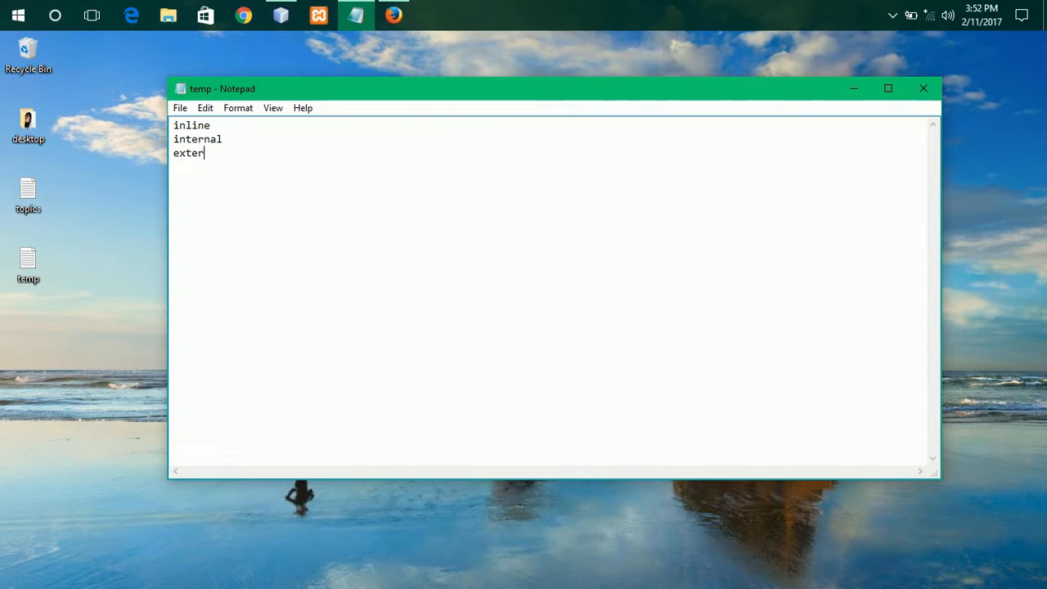
{"action": "type", "text": "nal"}
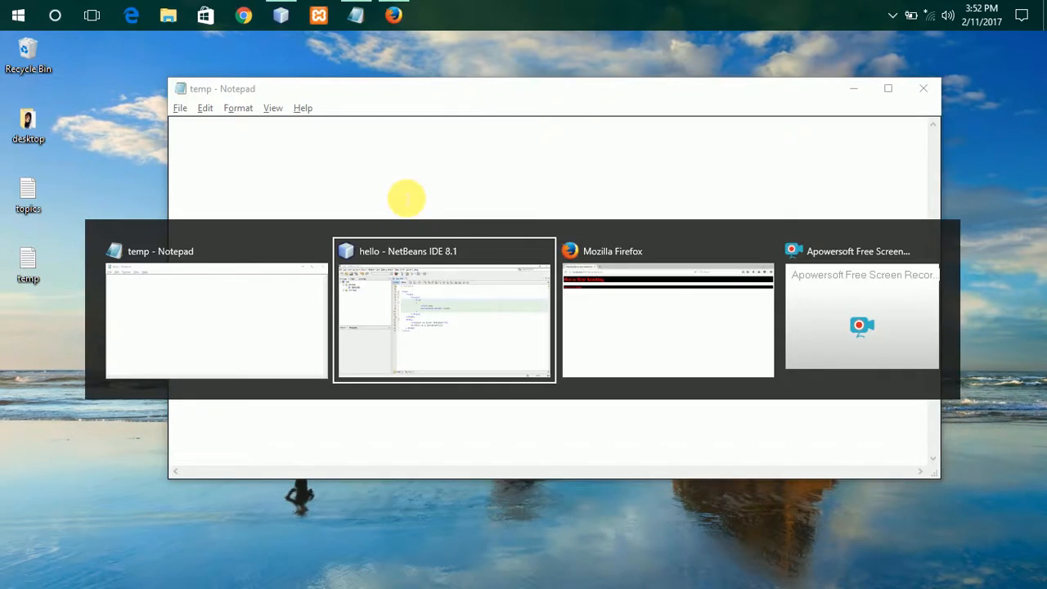
Step: Add style="color:green" to index.html's h1 tag, then review the internal p rule
{"action": "left_click", "coordinate": [444, 251]}
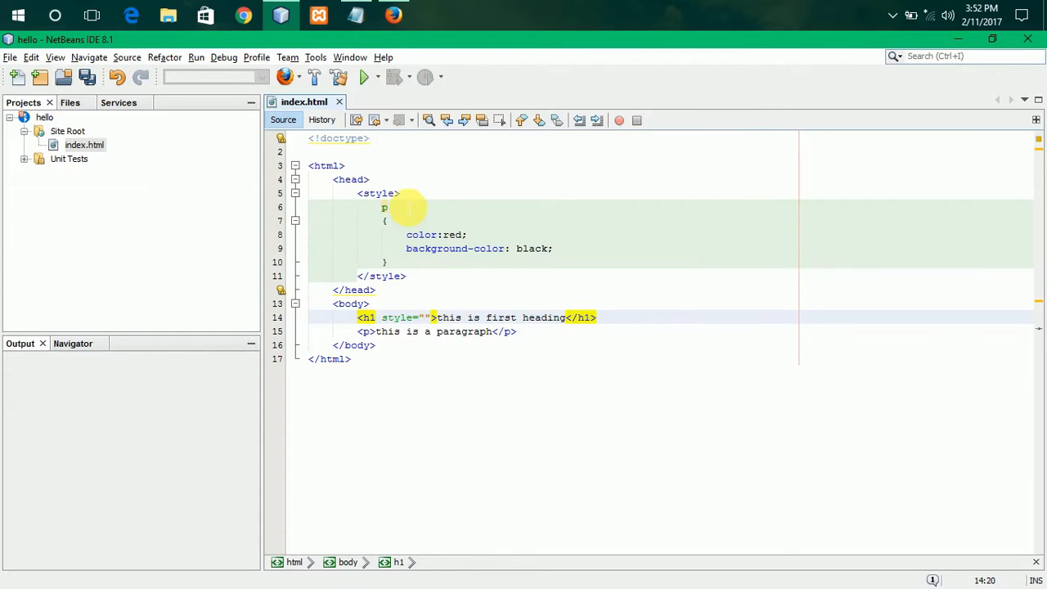
{"action": "type", "text": "color:"}
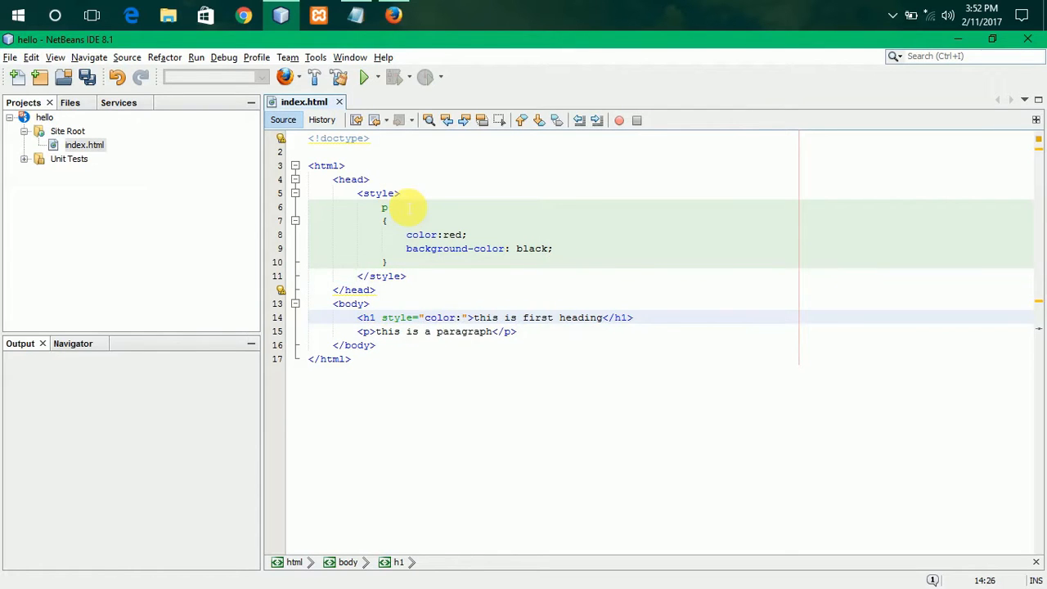
{"action": "type", "text": "green"}
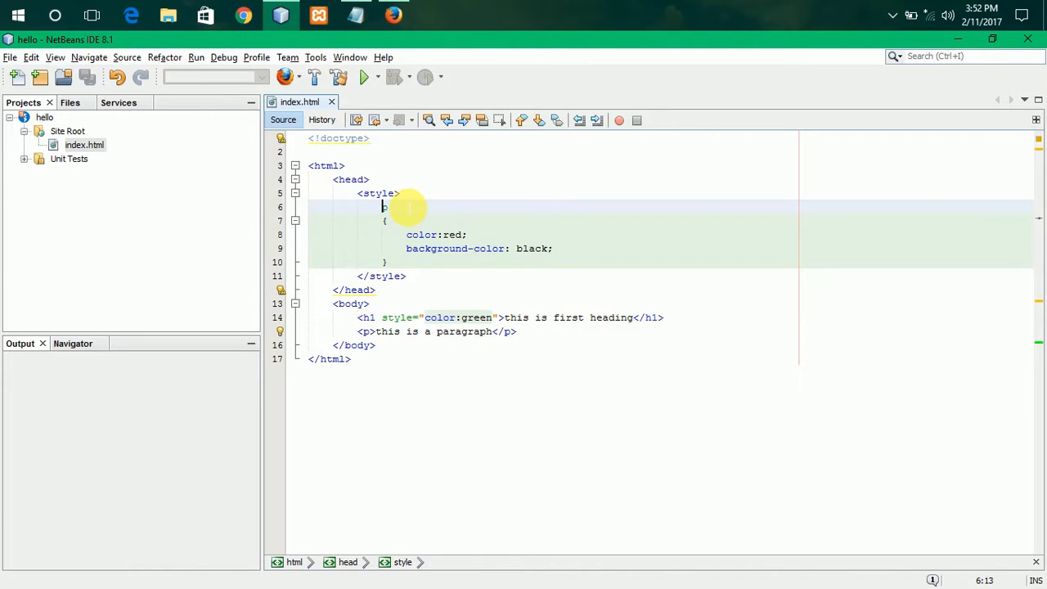
{"action": "left_click_drag", "start_coordinate": [384, 206], "coordinate": [390, 262]}
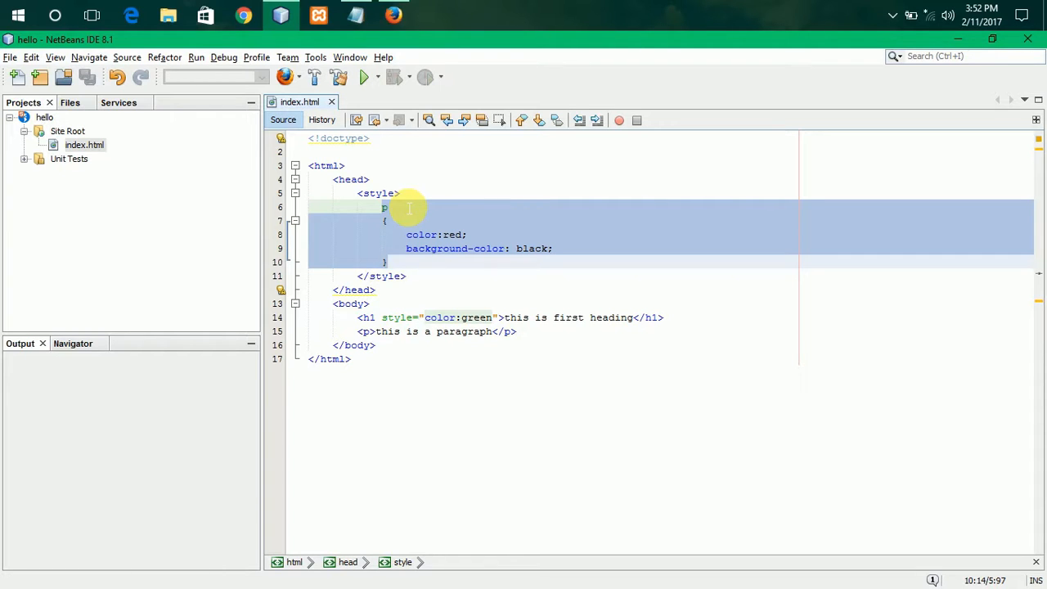
{"action": "left_click", "coordinate": [369, 304]}
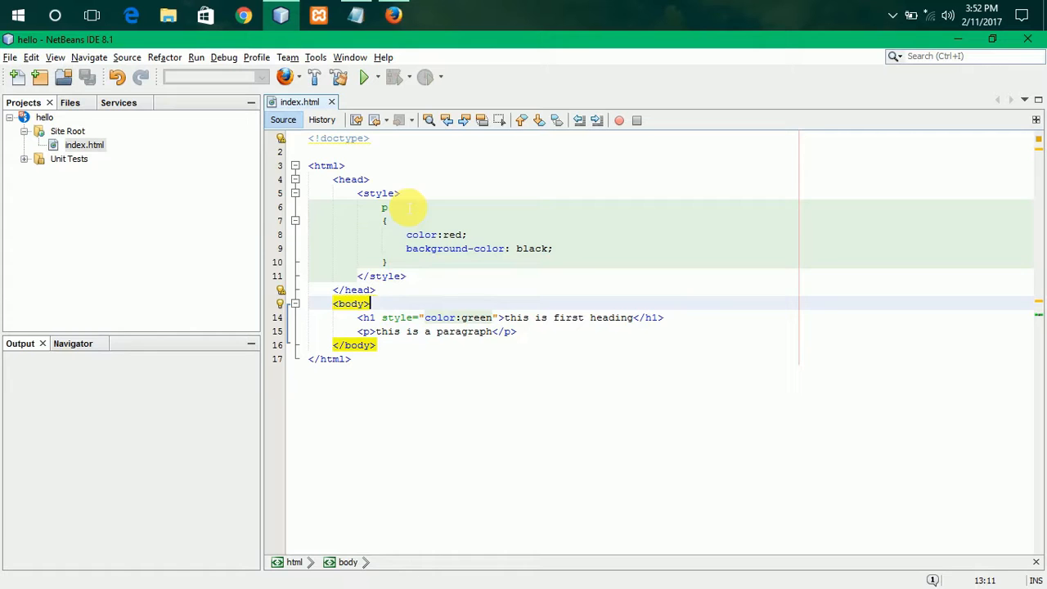
{"action": "key", "text": "alt+tab"}
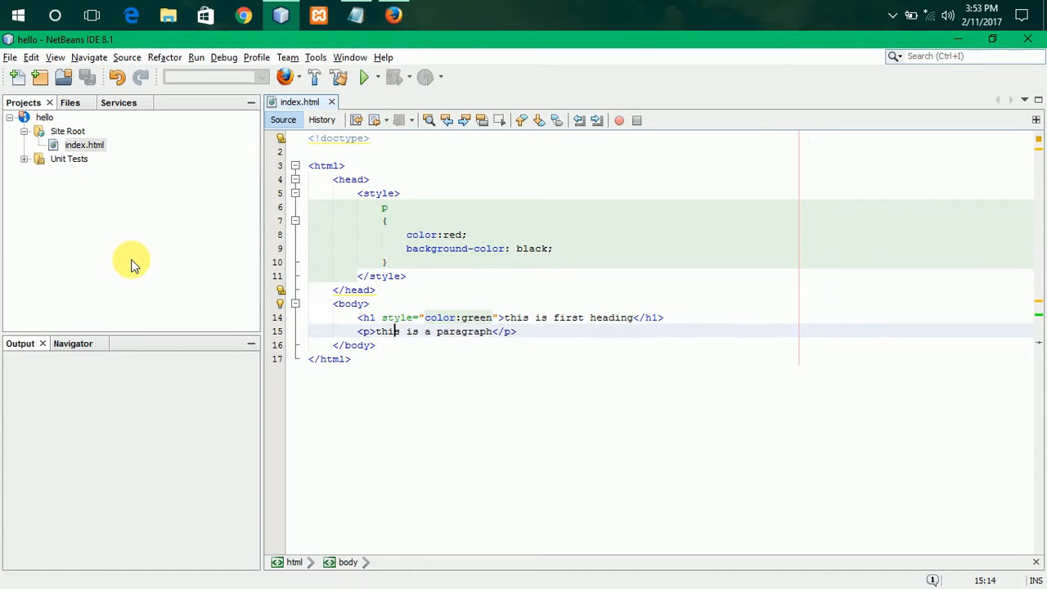
Step: Insert a div after line 15's paragraph containing <p>this is inside div</p>
{"action": "left_click", "coordinate": [517, 332]}
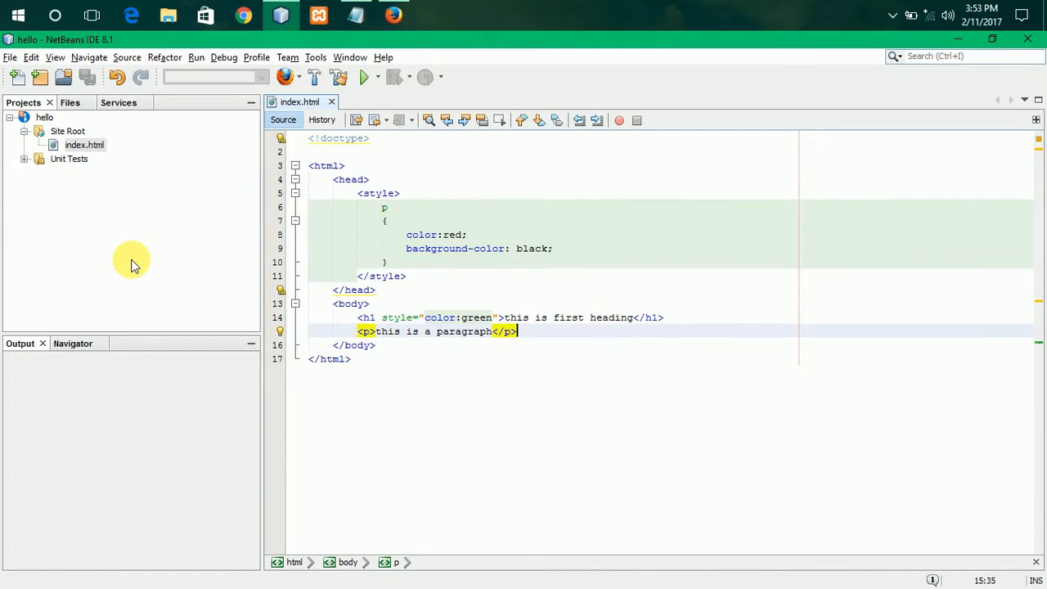
{"action": "type", "text": "<div>"}
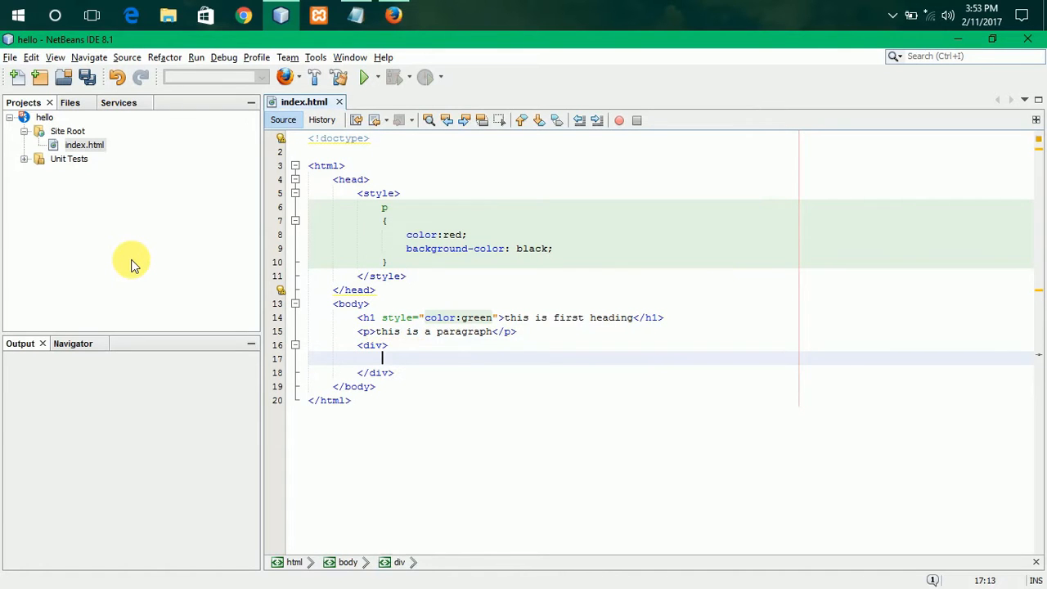
{"action": "type", "text": "<p>"}
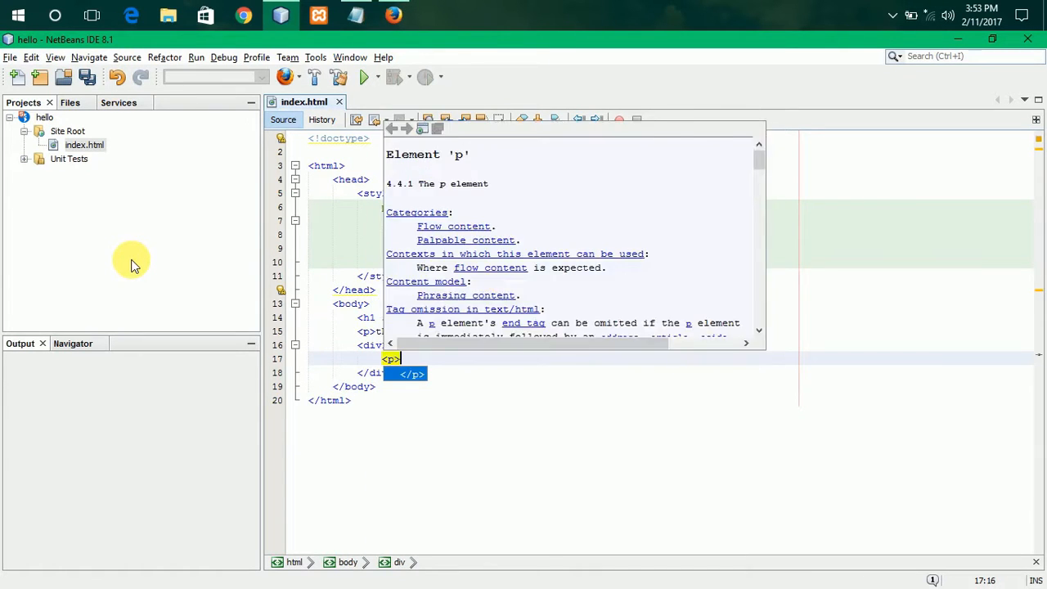
{"action": "type", "text": "this</p>"}
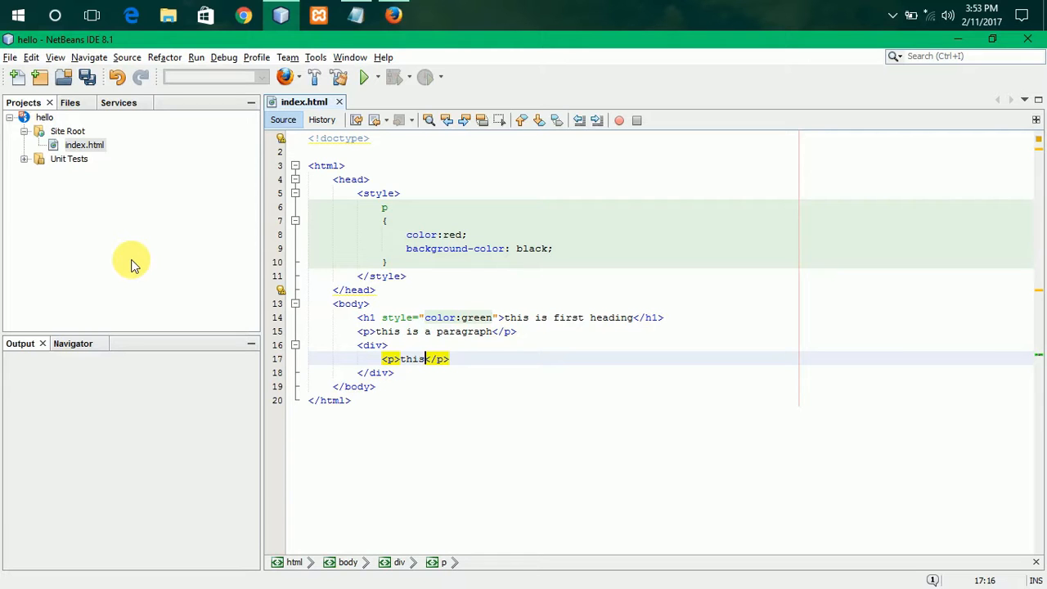
{"action": "type", "text": "is inside"}
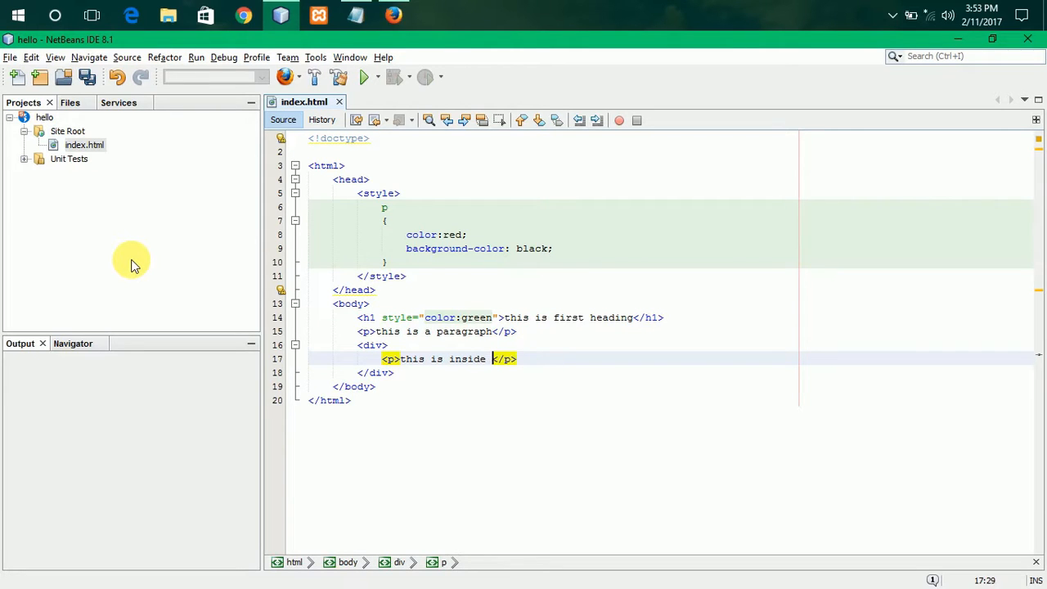
{"action": "type", "text": "div"}
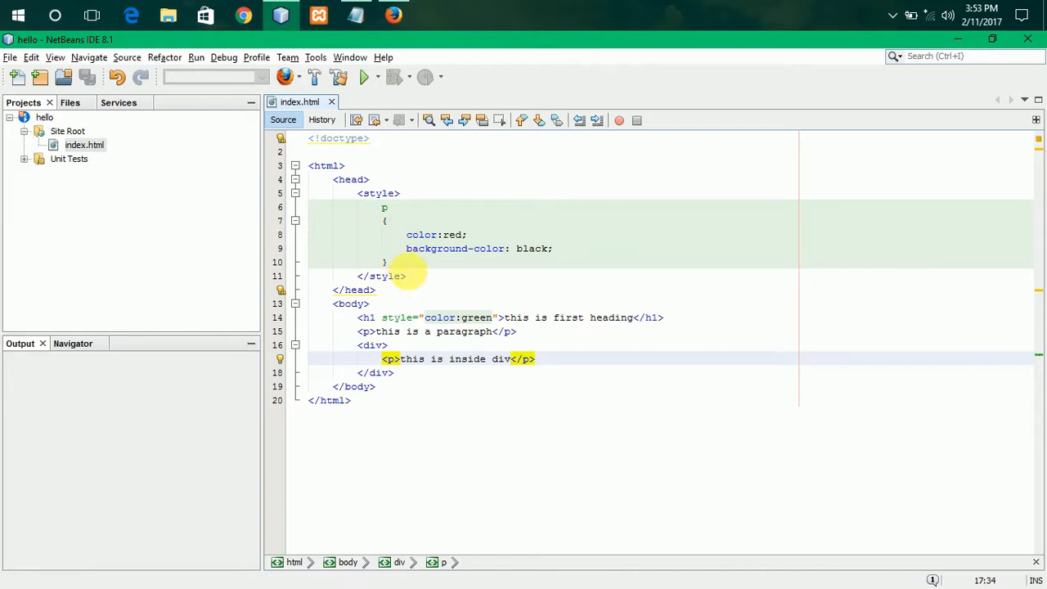
Step: Add <link rel="stylesheet" href=''> below the internal style block and save index.html
{"action": "key", "text": "enter"}
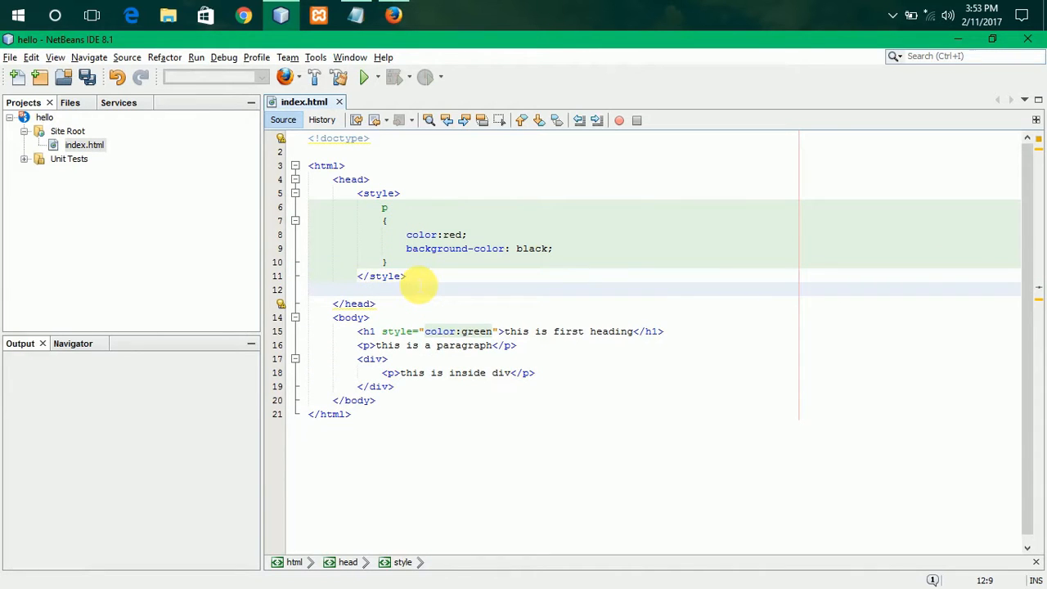
{"action": "type", "text": "<link rel=\"style"}
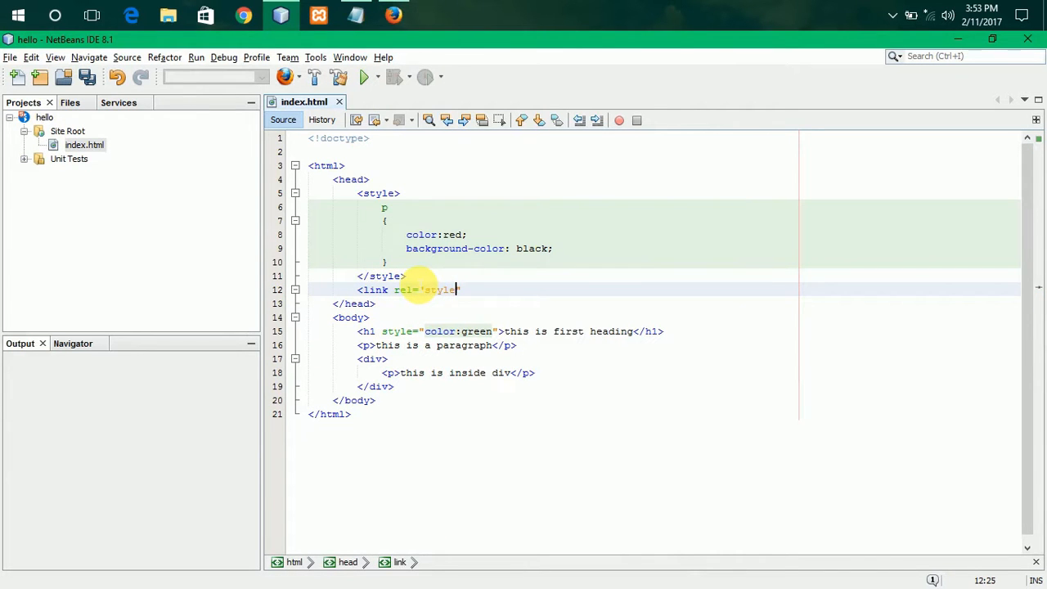
{"action": "type", "text": "sheet"}
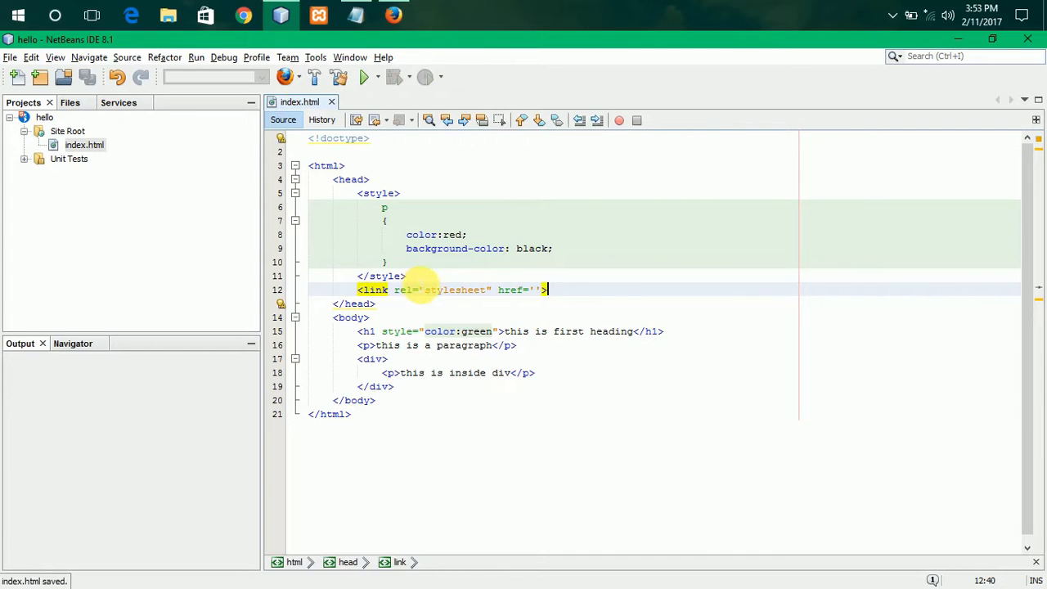
Step: Create first.css through Site Root's New Cascading Style Sheet wizard
{"action": "right_click", "coordinate": [45, 117]}
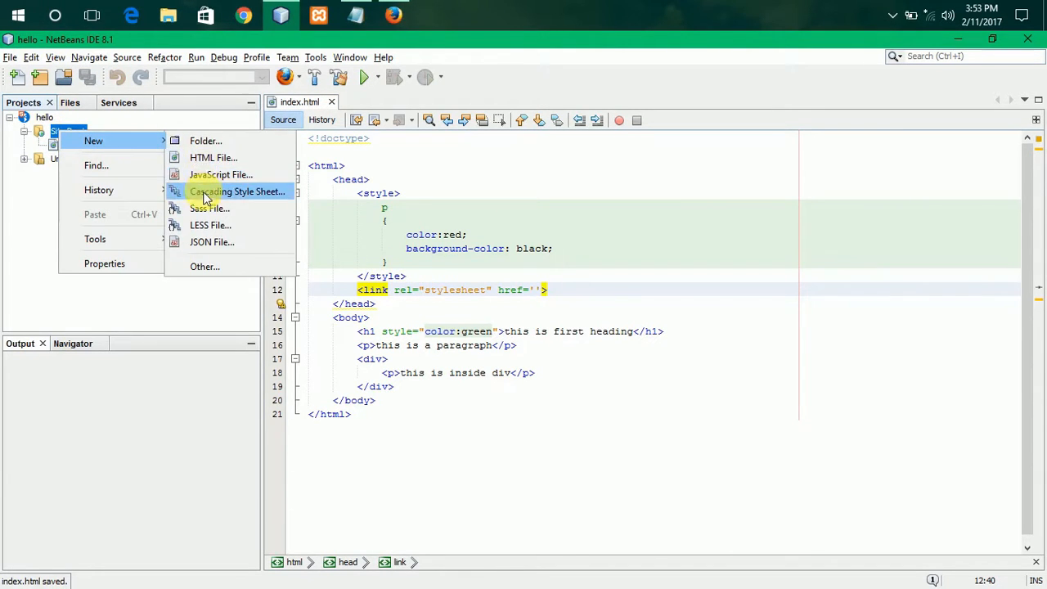
{"action": "left_click", "coordinate": [238, 190]}
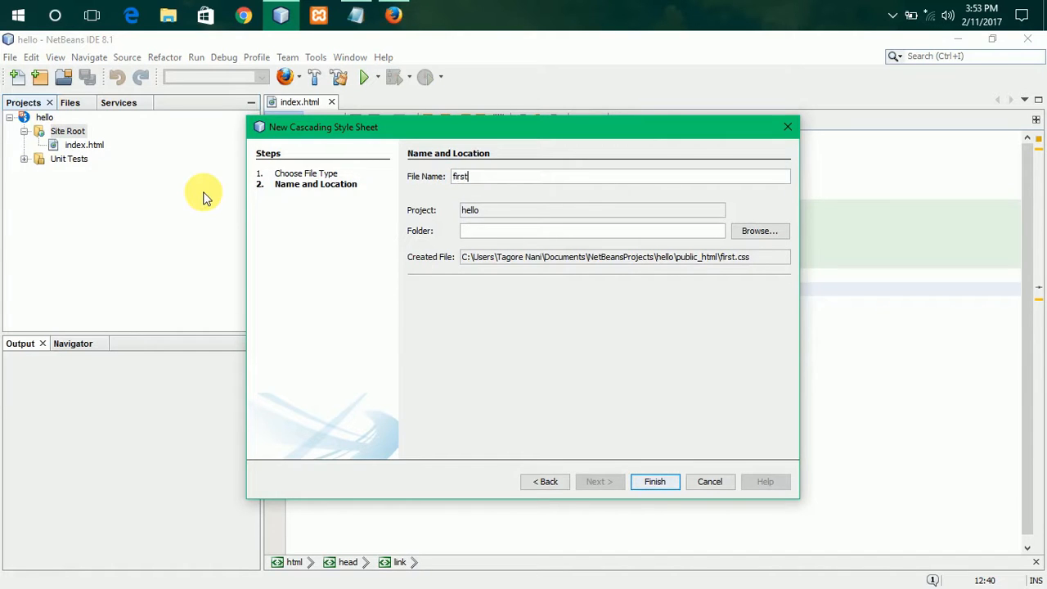
{"action": "left_click", "coordinate": [654, 481]}
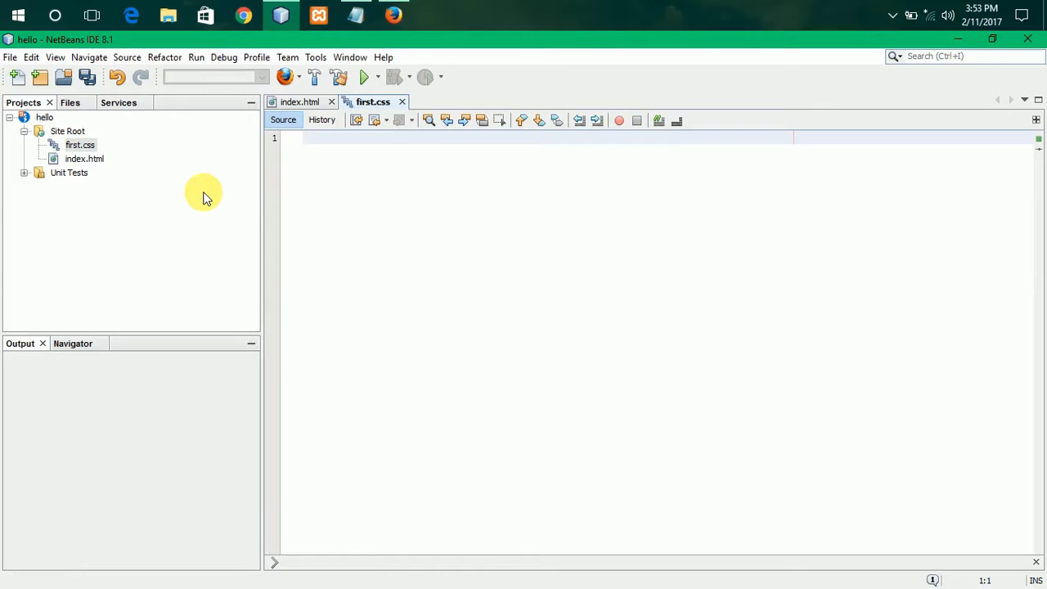
Step: Start first.css with a div p selector, correcting the typo
{"action": "left_click", "coordinate": [409, 138]}
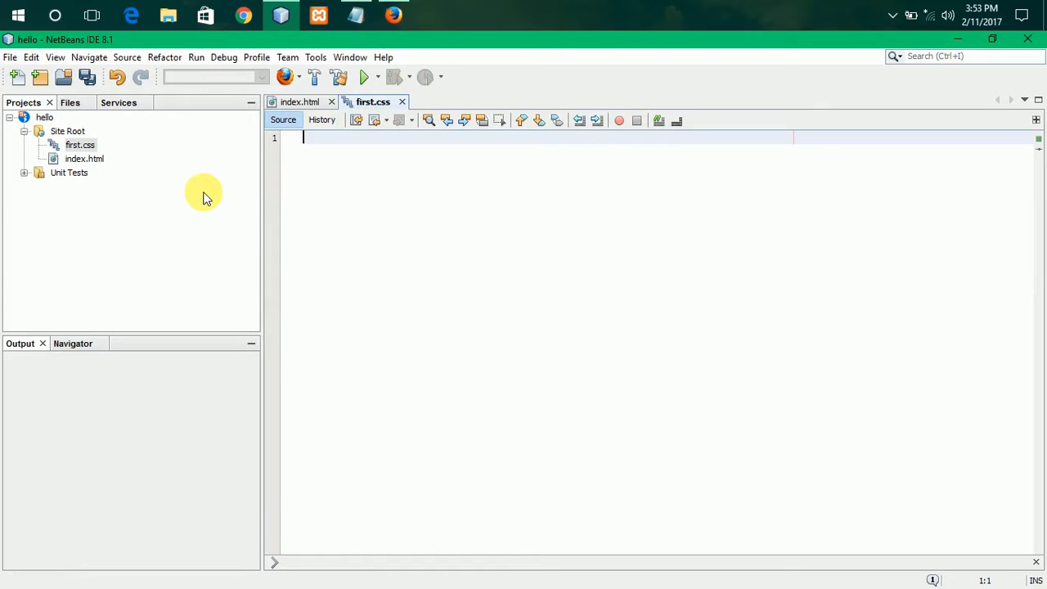
{"action": "type", "text": "div"}
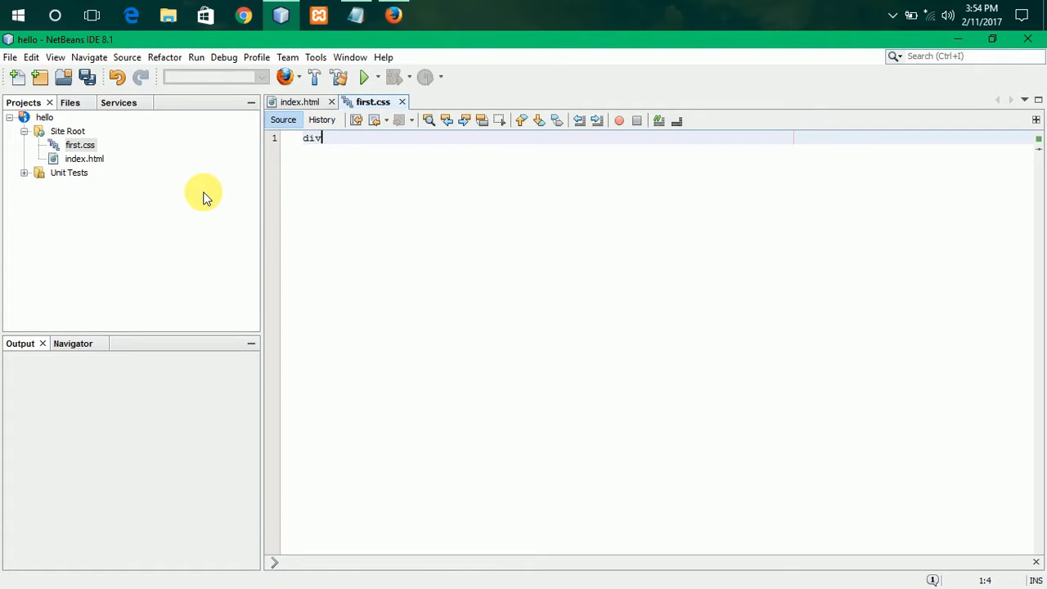
{"action": "type", "text": ".p"}
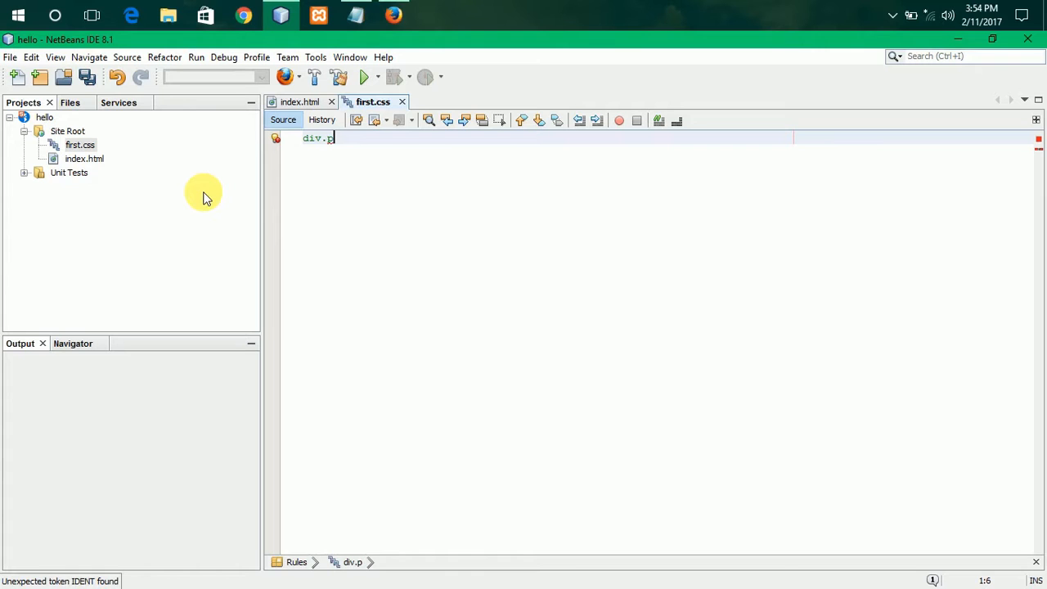
{"action": "key", "text": "Backspace"}
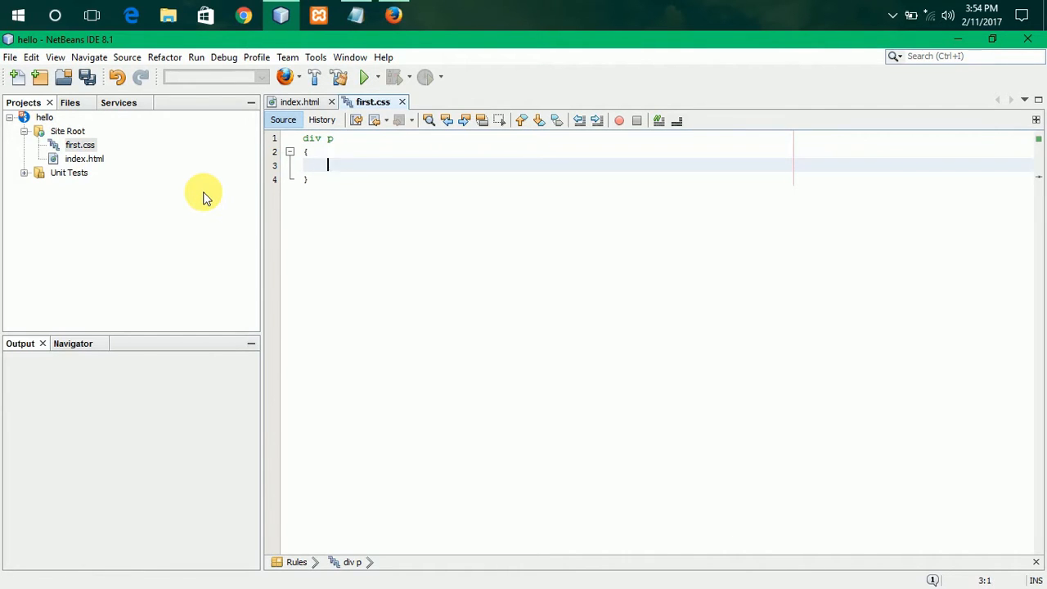
Step: Give the div p rule color blue and background-color greenyellow from code completion
{"action": "type", "text": "co"}
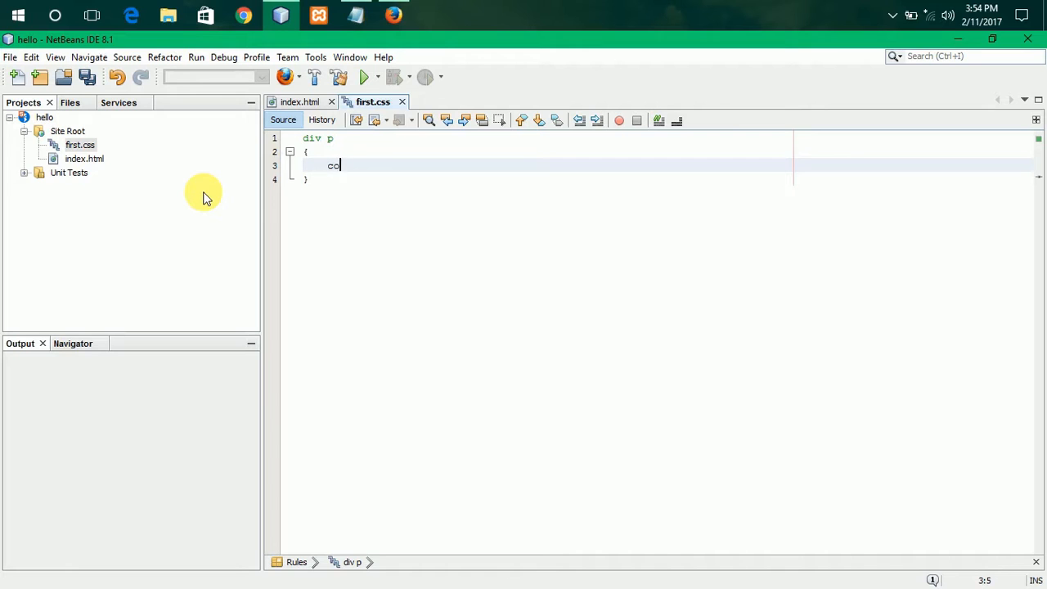
{"action": "type", "text": "lor:"}
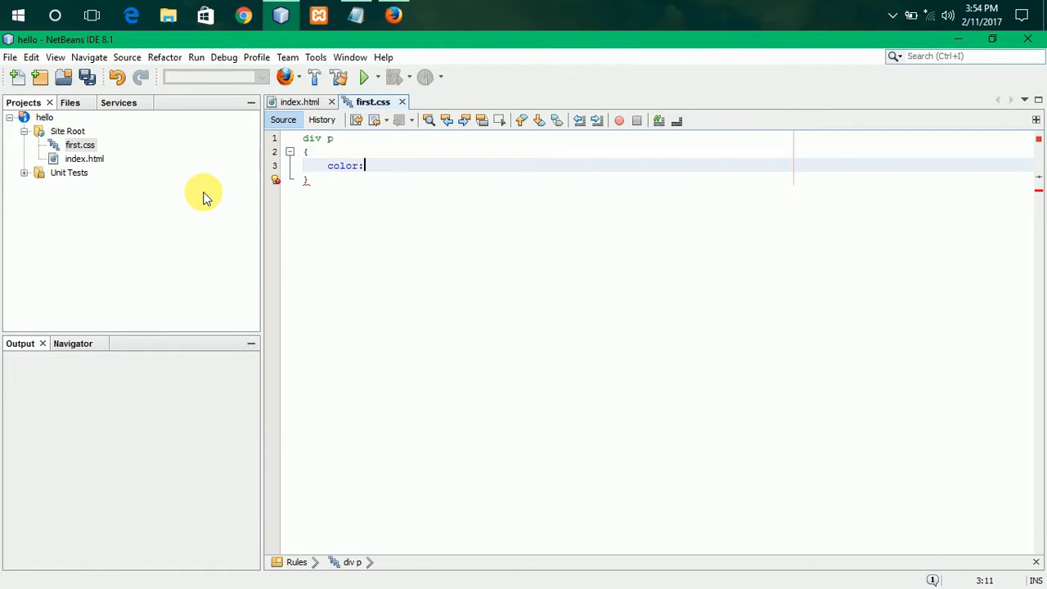
{"action": "type", "text": "blue"}
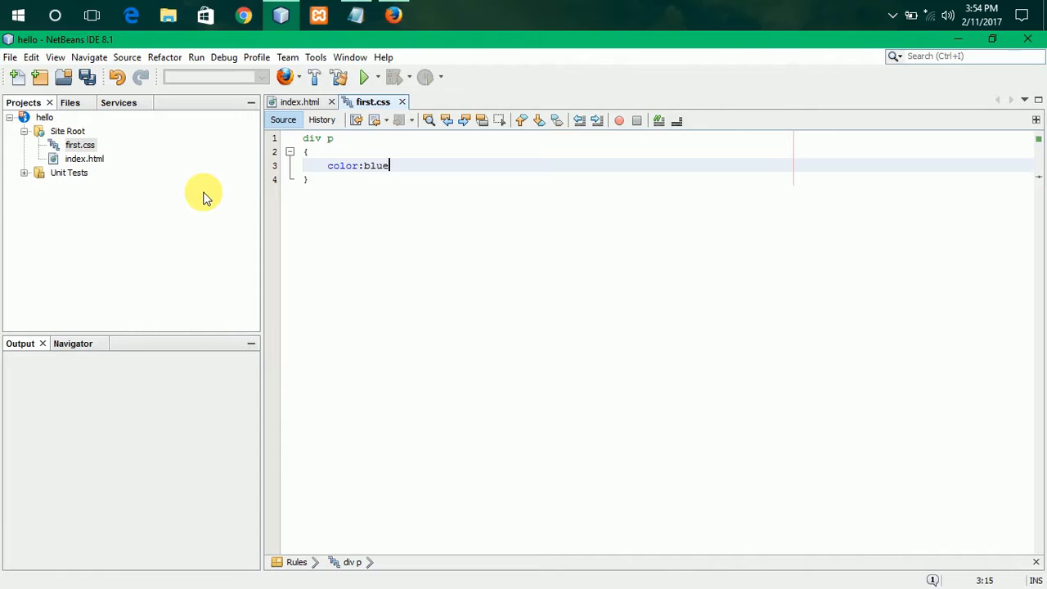
{"action": "type", "text": "background-color:"}
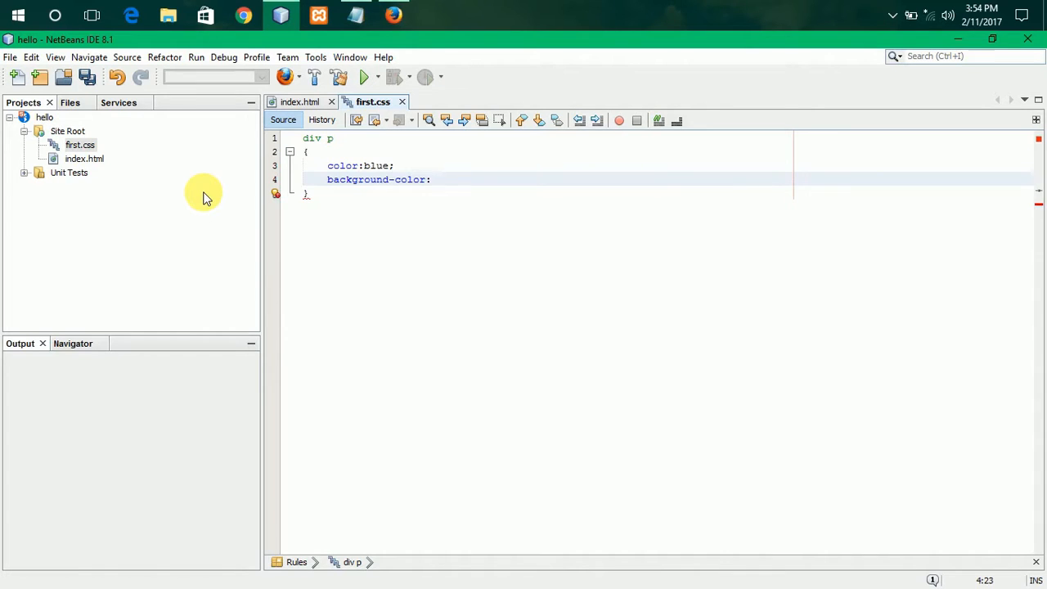
{"action": "type", "text": "whi"}
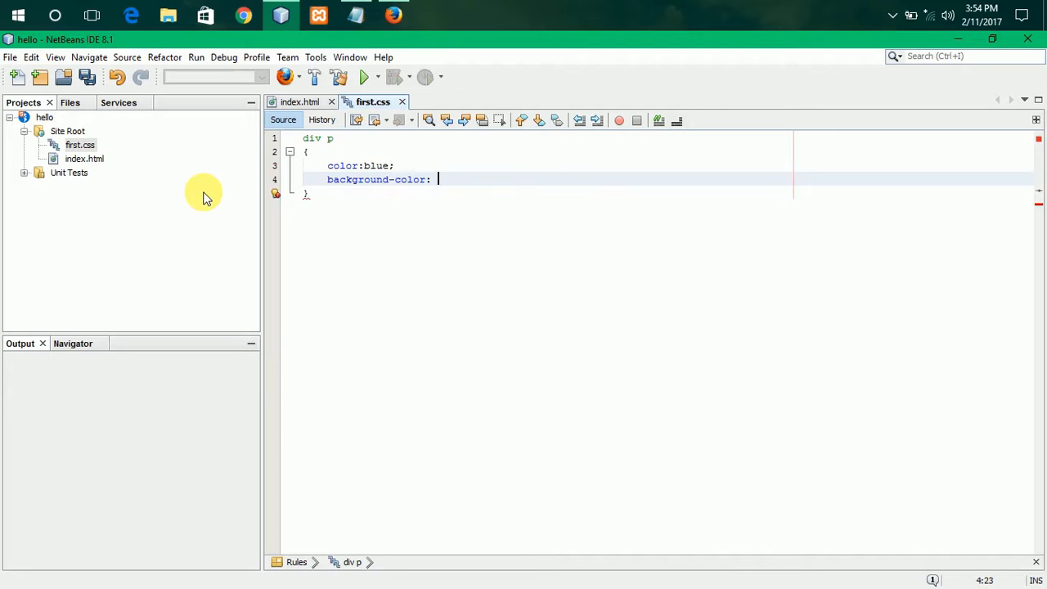
{"action": "type", "text": "g"}
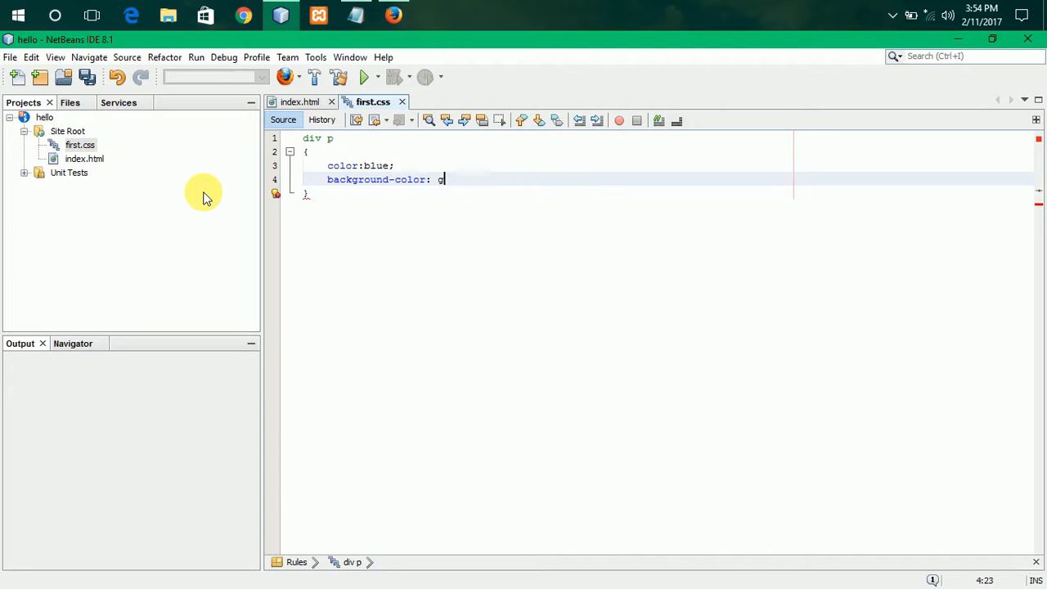
{"action": "type", "text": "r"}
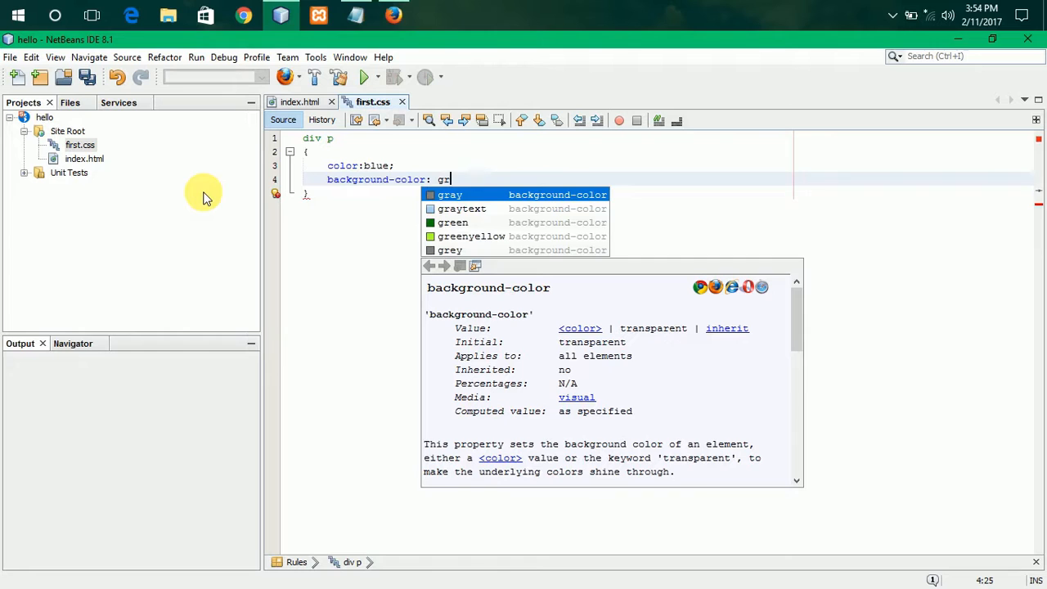
{"action": "key", "text": "Down"}
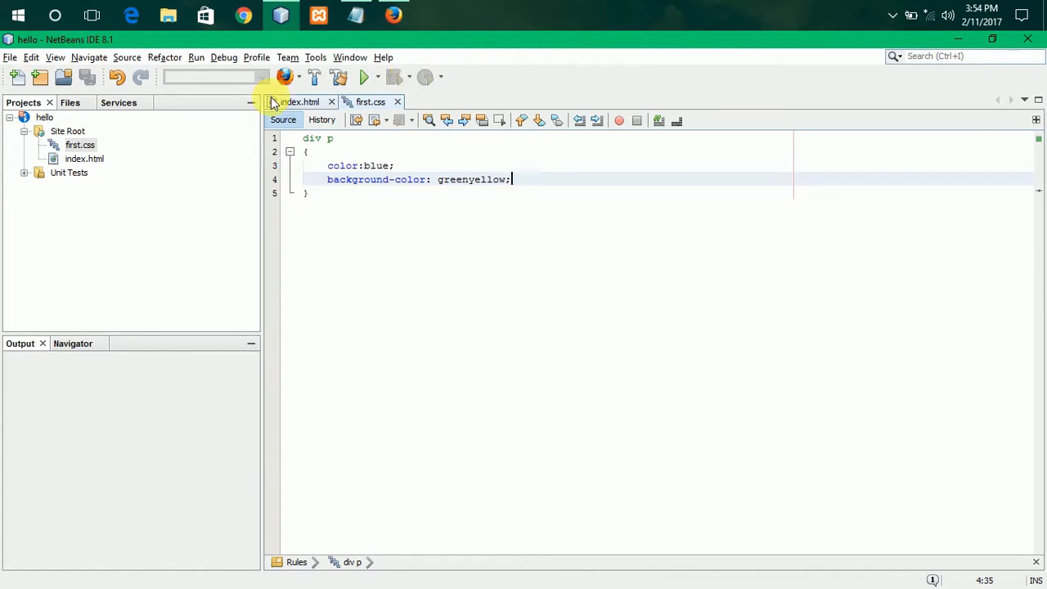
Step: Change index.html's internal rule selector from p to h1 and preview the page
{"action": "left_click", "coordinate": [299, 101]}
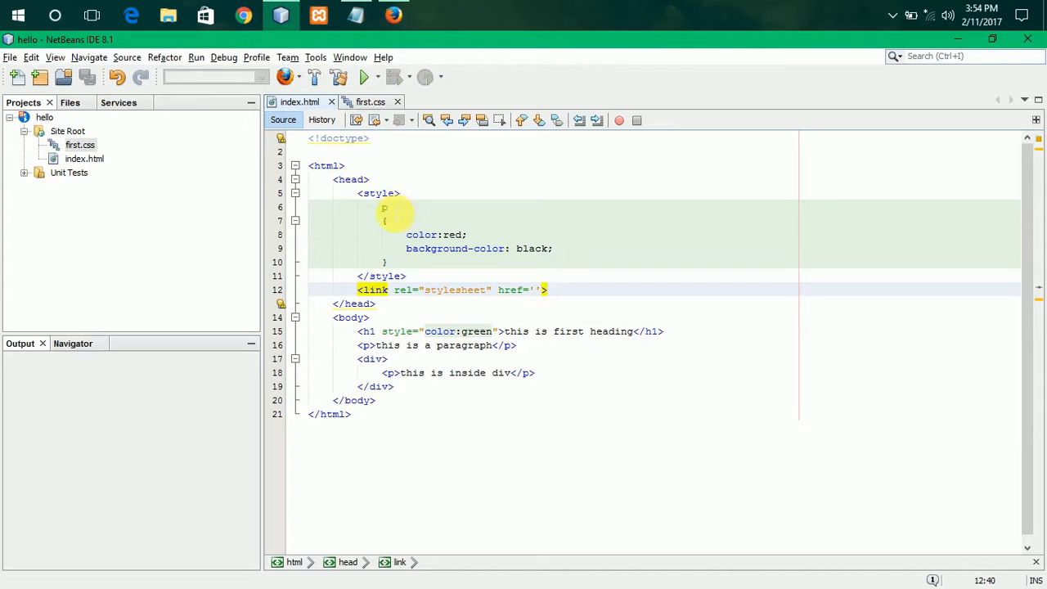
{"action": "type", "text": "h1"}
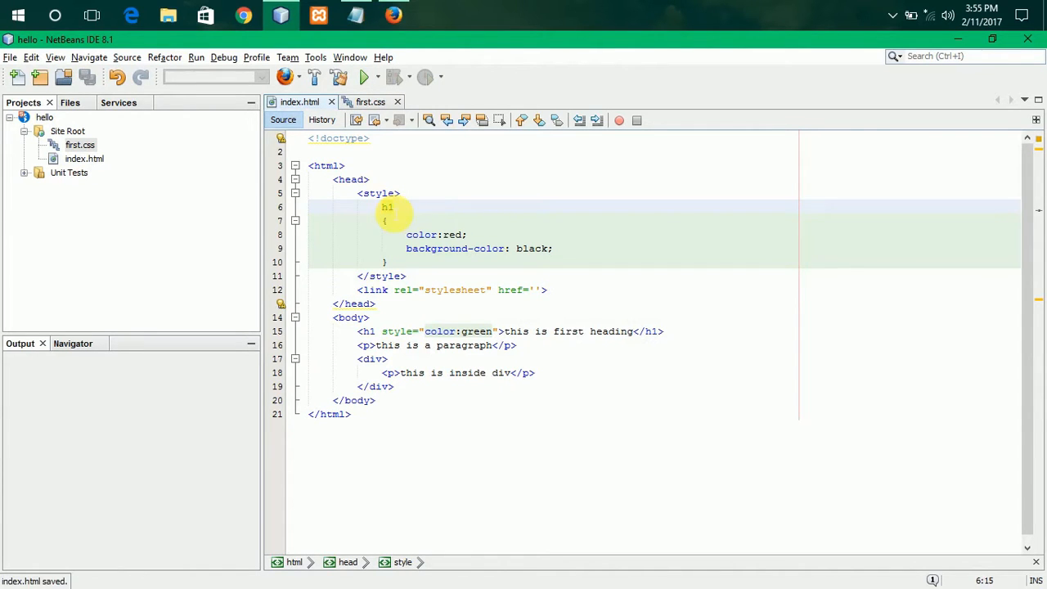
{"action": "left_click", "coordinate": [394, 15]}
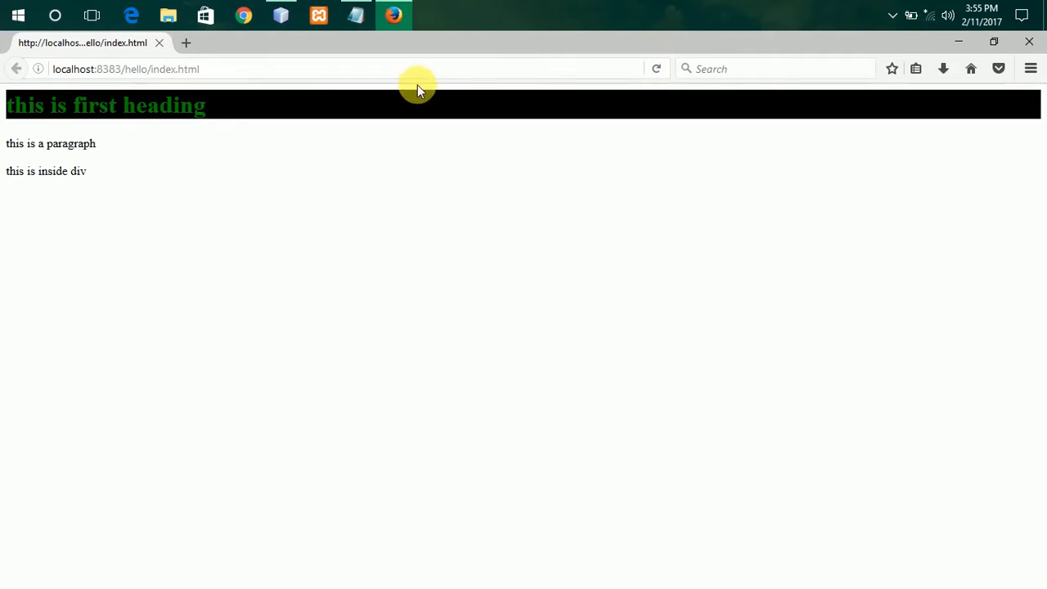
{"action": "mouse_move", "coordinate": [211, 112]}
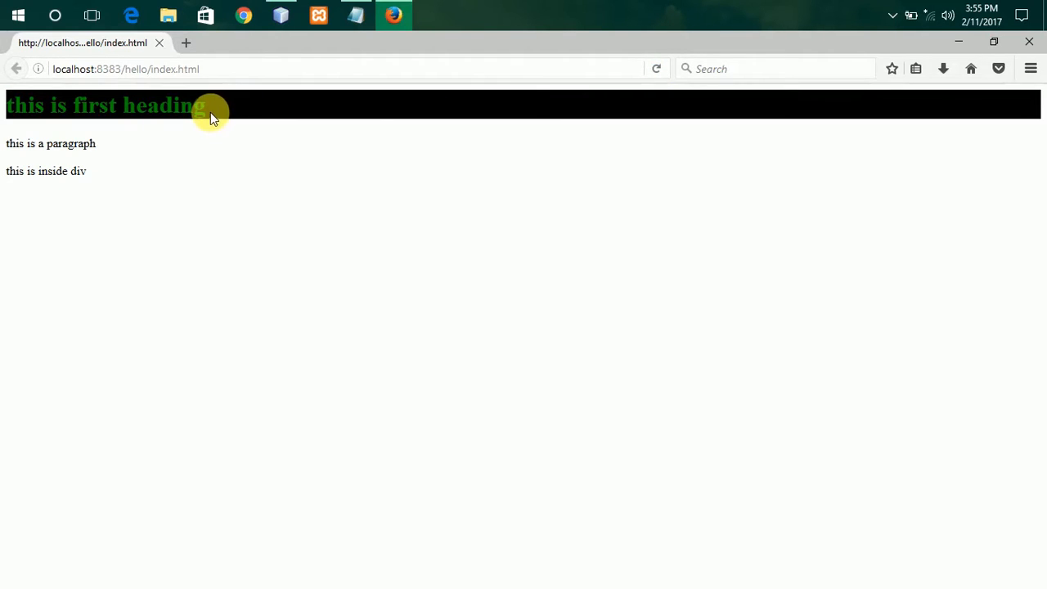
{"action": "mouse_move", "coordinate": [221, 108]}
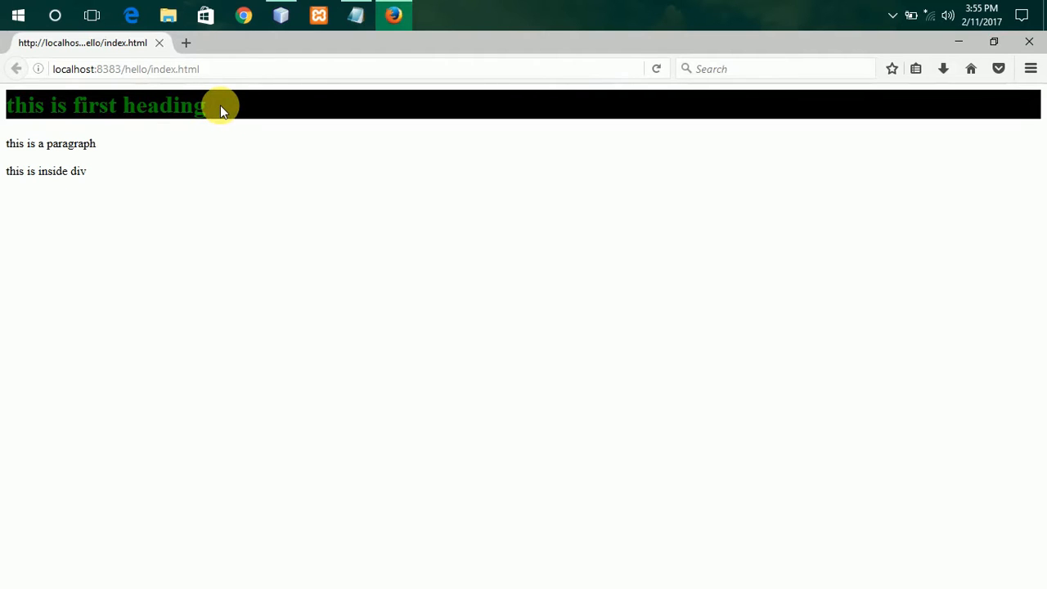
{"action": "mouse_move", "coordinate": [86, 149]}
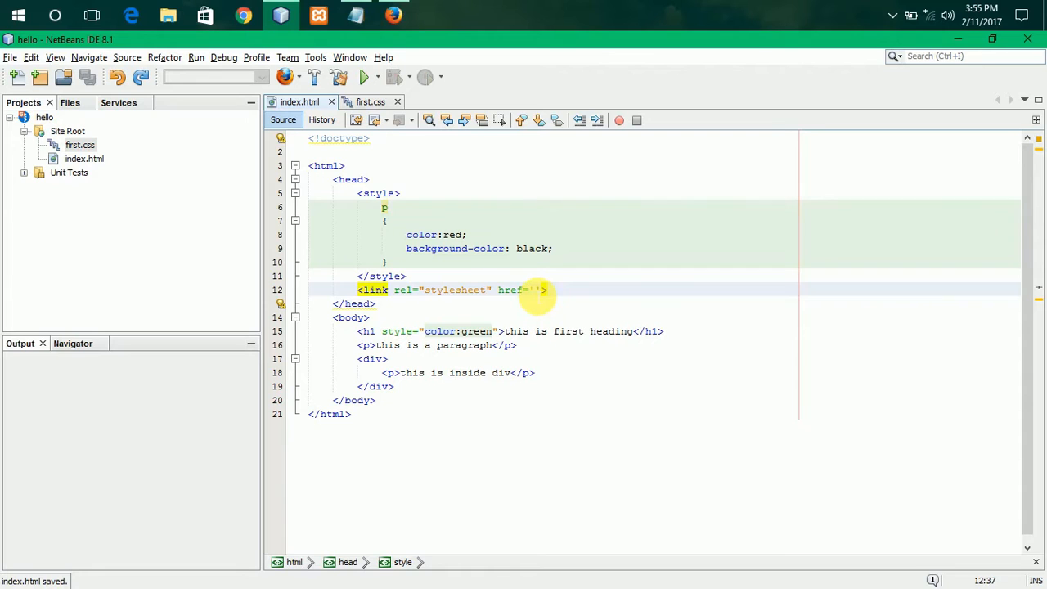
Step: Set the stylesheet link href to first.css, save index.html and preview again
{"action": "type", "text": "first.css"}
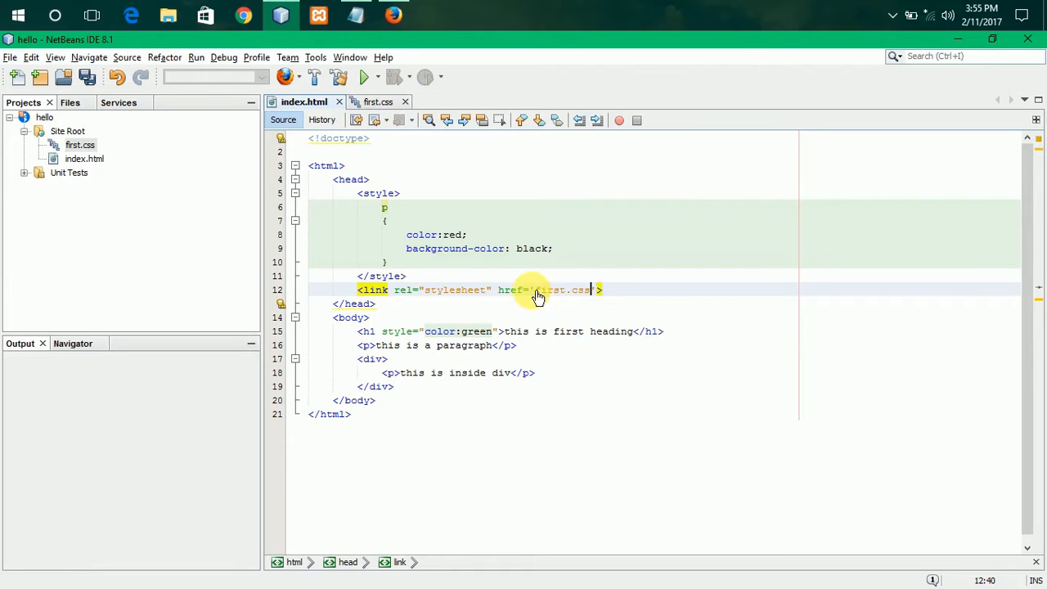
{"action": "key", "text": "ctrl+s"}
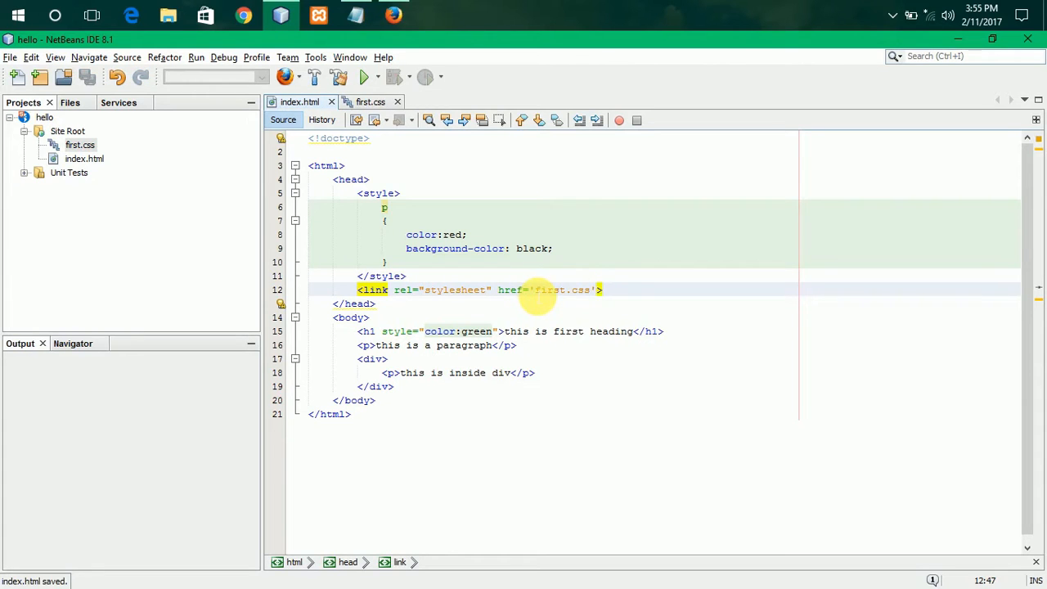
{"action": "left_click", "coordinate": [394, 15]}
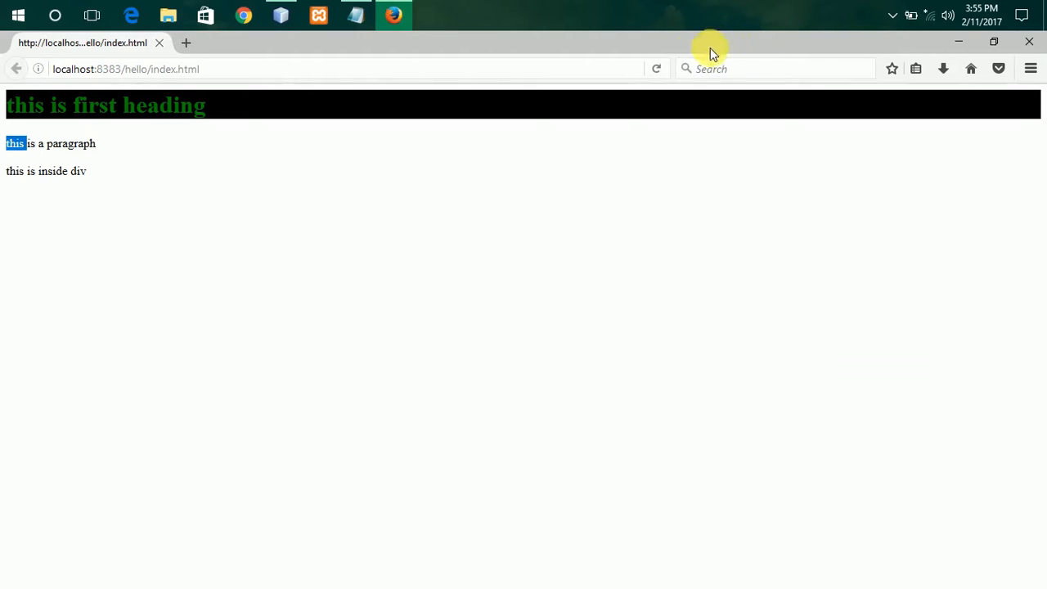
Step: Bring up the empty temp Notepad window, maximizing then restoring its size
{"action": "left_click", "coordinate": [656, 69]}
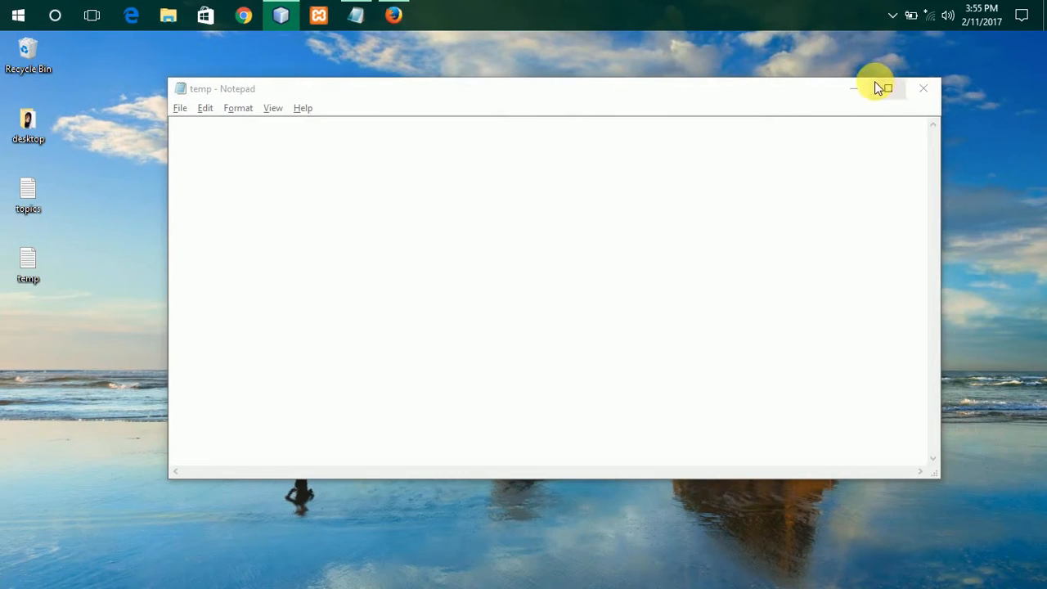
{"action": "left_click", "coordinate": [883, 88]}
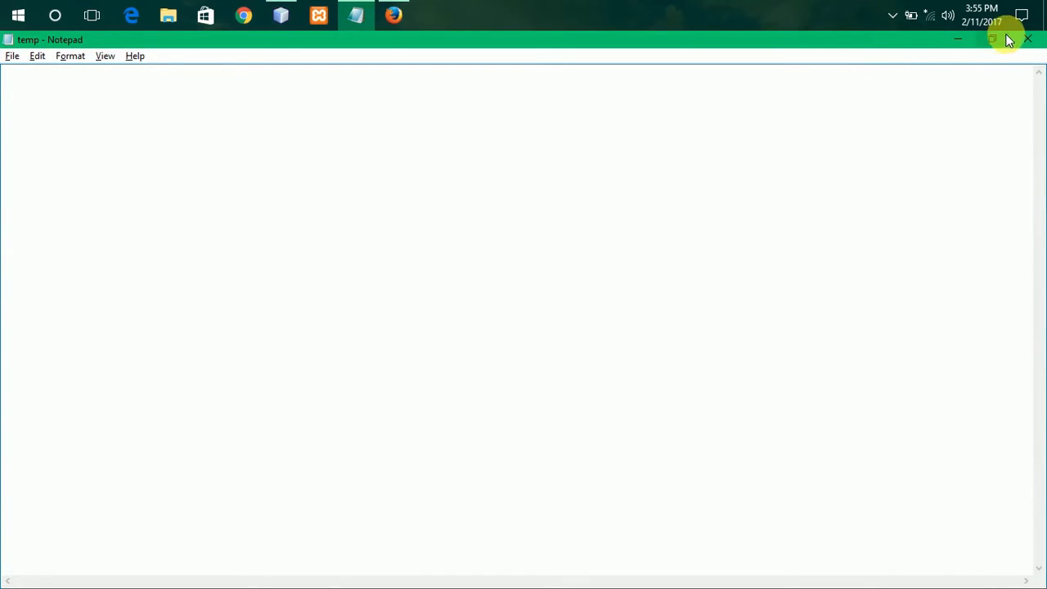
{"action": "left_click", "coordinate": [991, 39]}
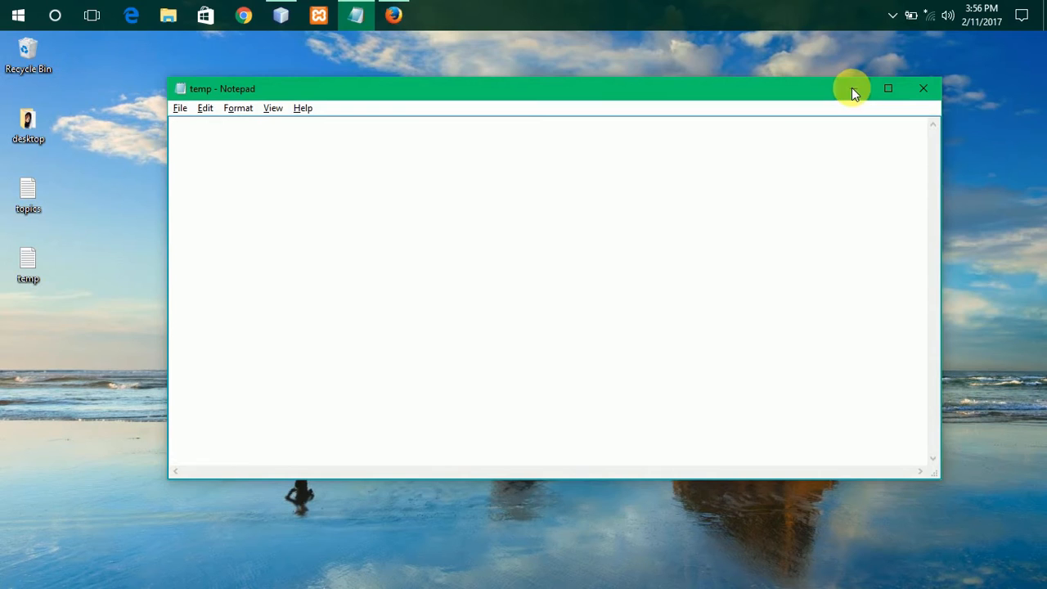